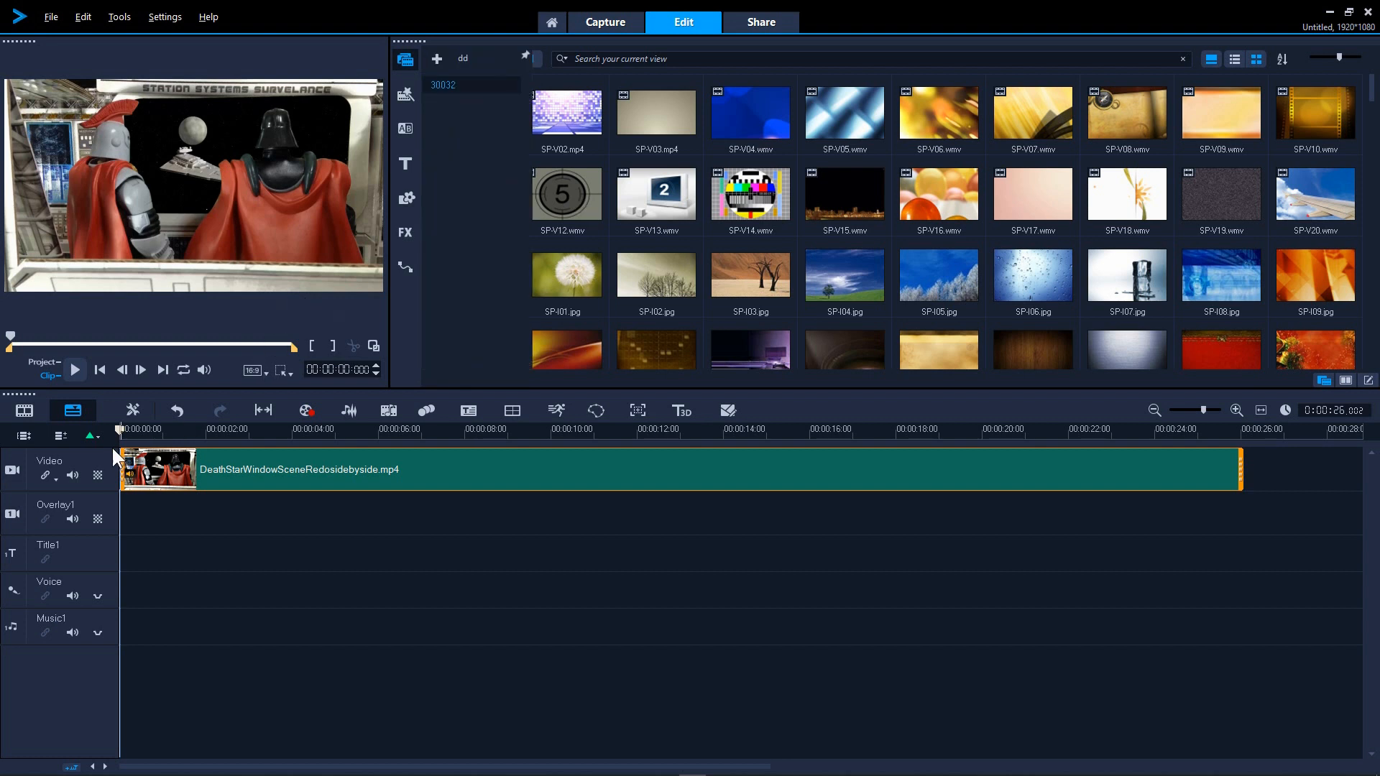
Scrub the playhead through the DeathStarWindowSceneRedosidebyside clip, comparing the start, four- and eight-second scenes
{"action": "left_click", "coordinate": [332, 430]}
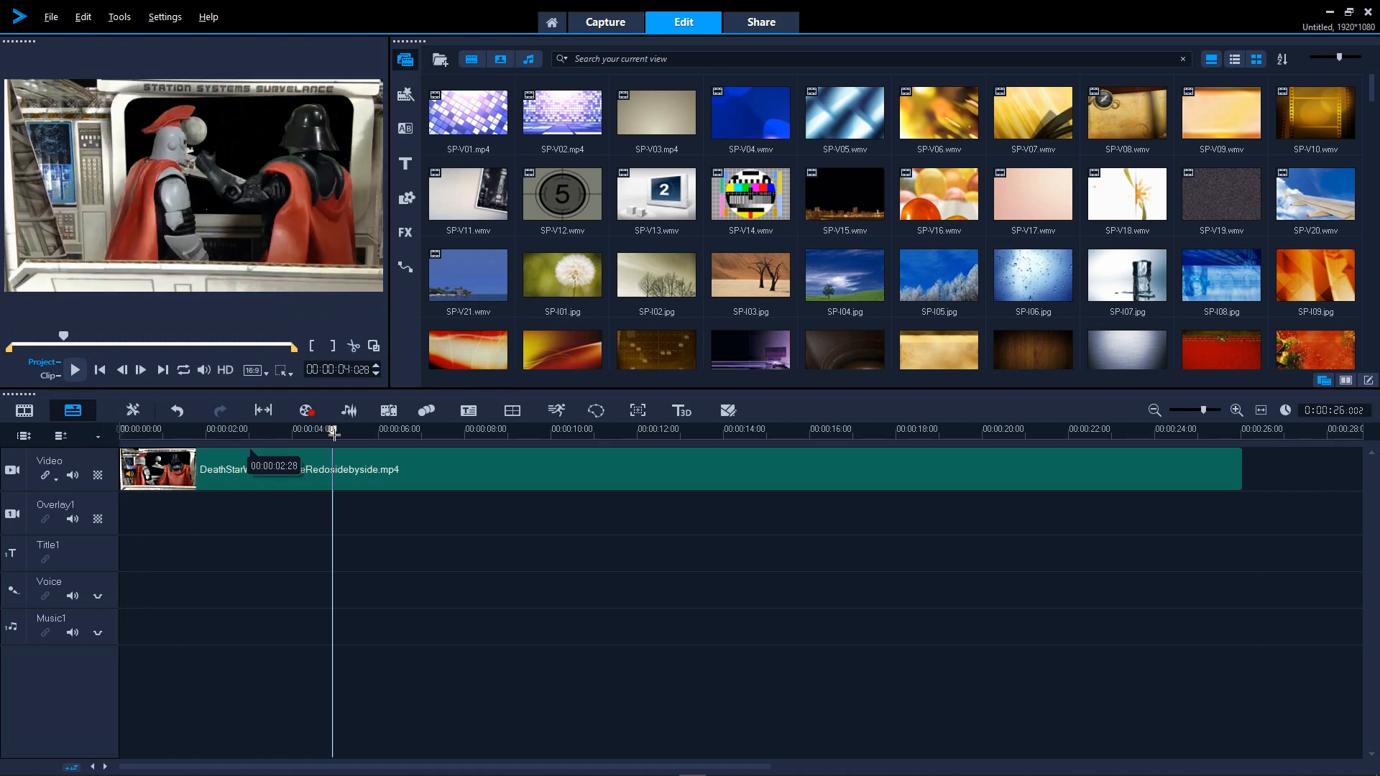
{"action": "left_click", "coordinate": [821, 430]}
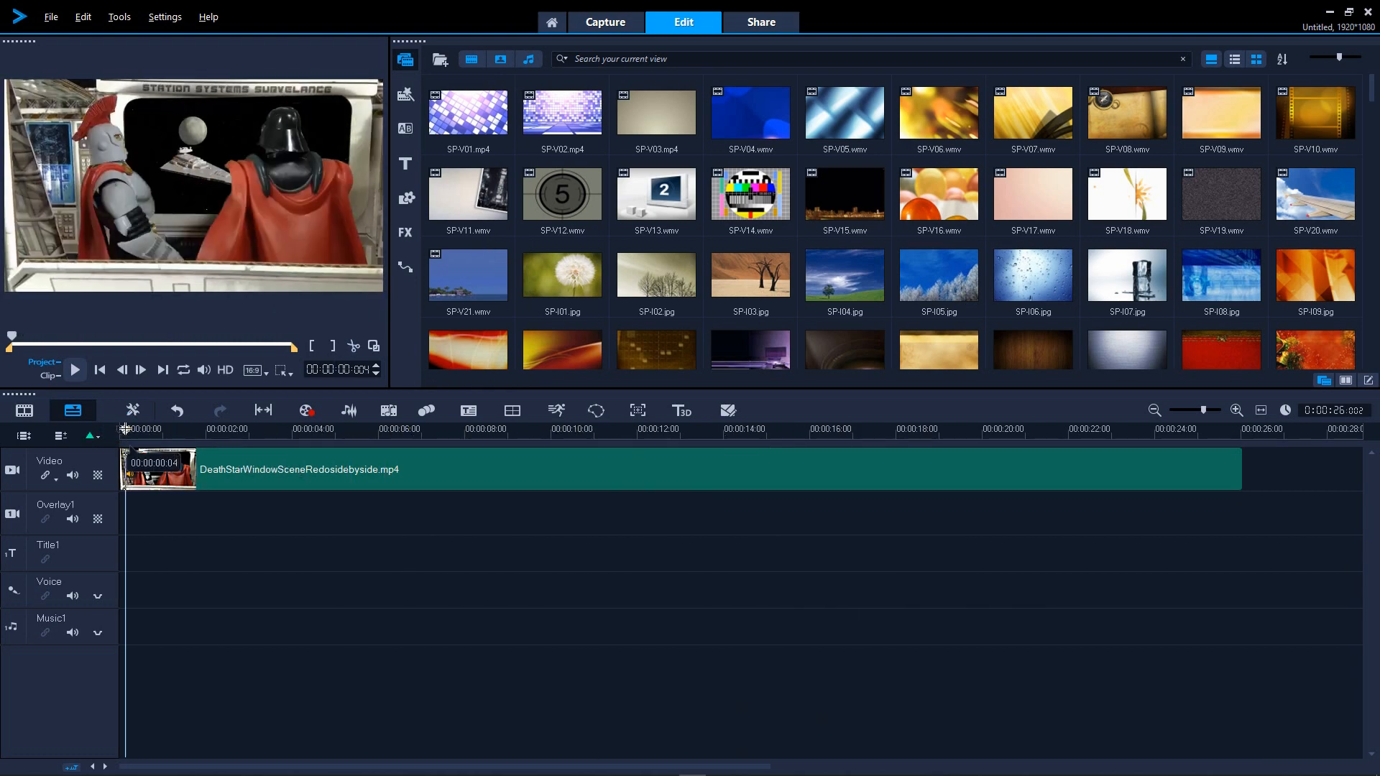
{"action": "left_click", "coordinate": [215, 430]}
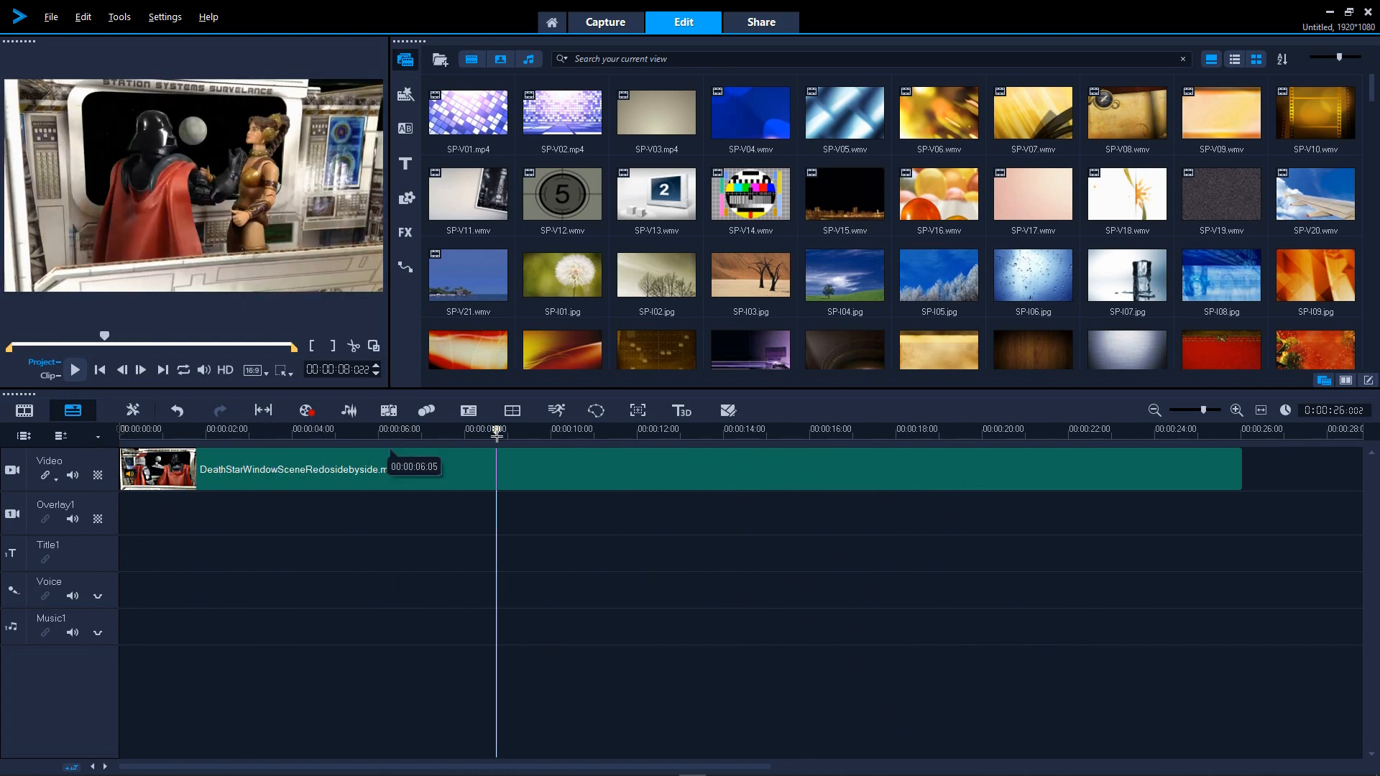
{"action": "left_click", "coordinate": [650, 429]}
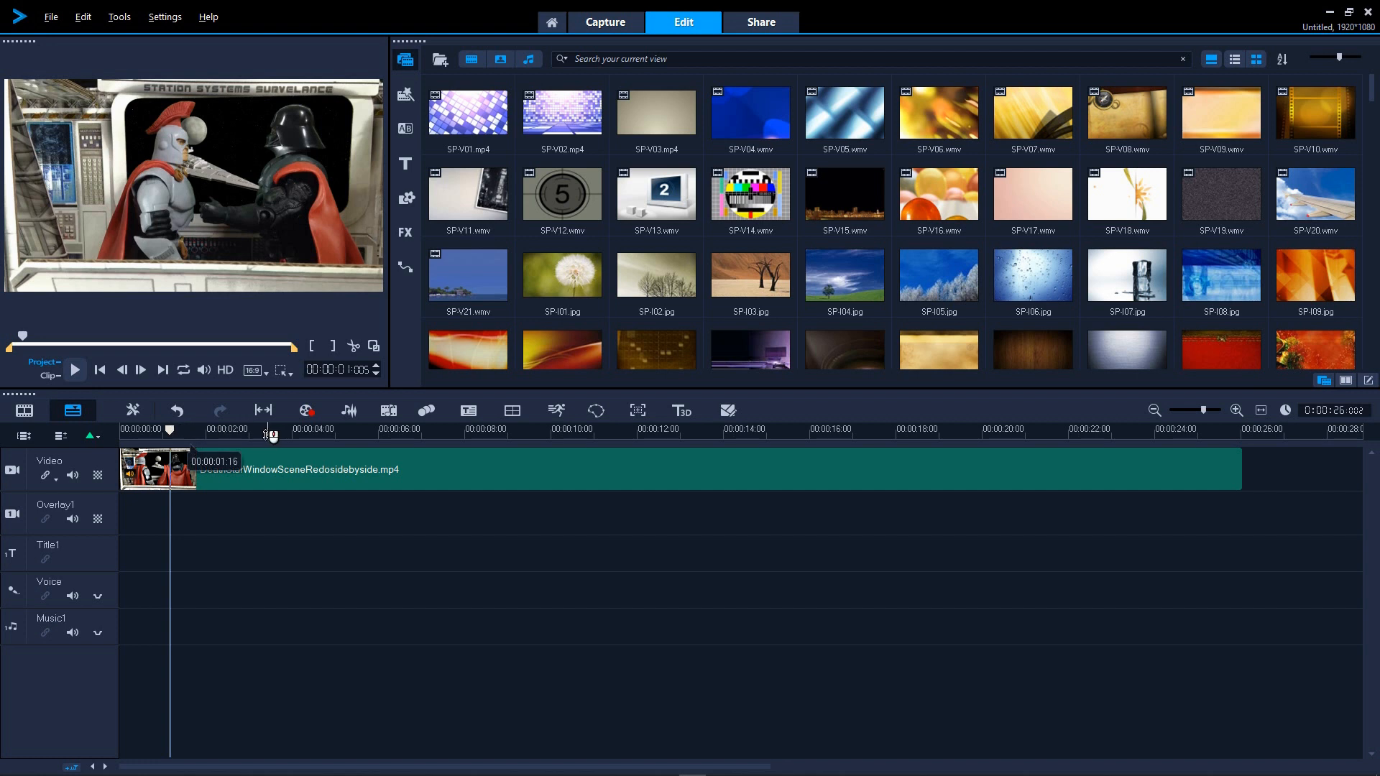
{"action": "mouse_move", "coordinate": [260, 437]}
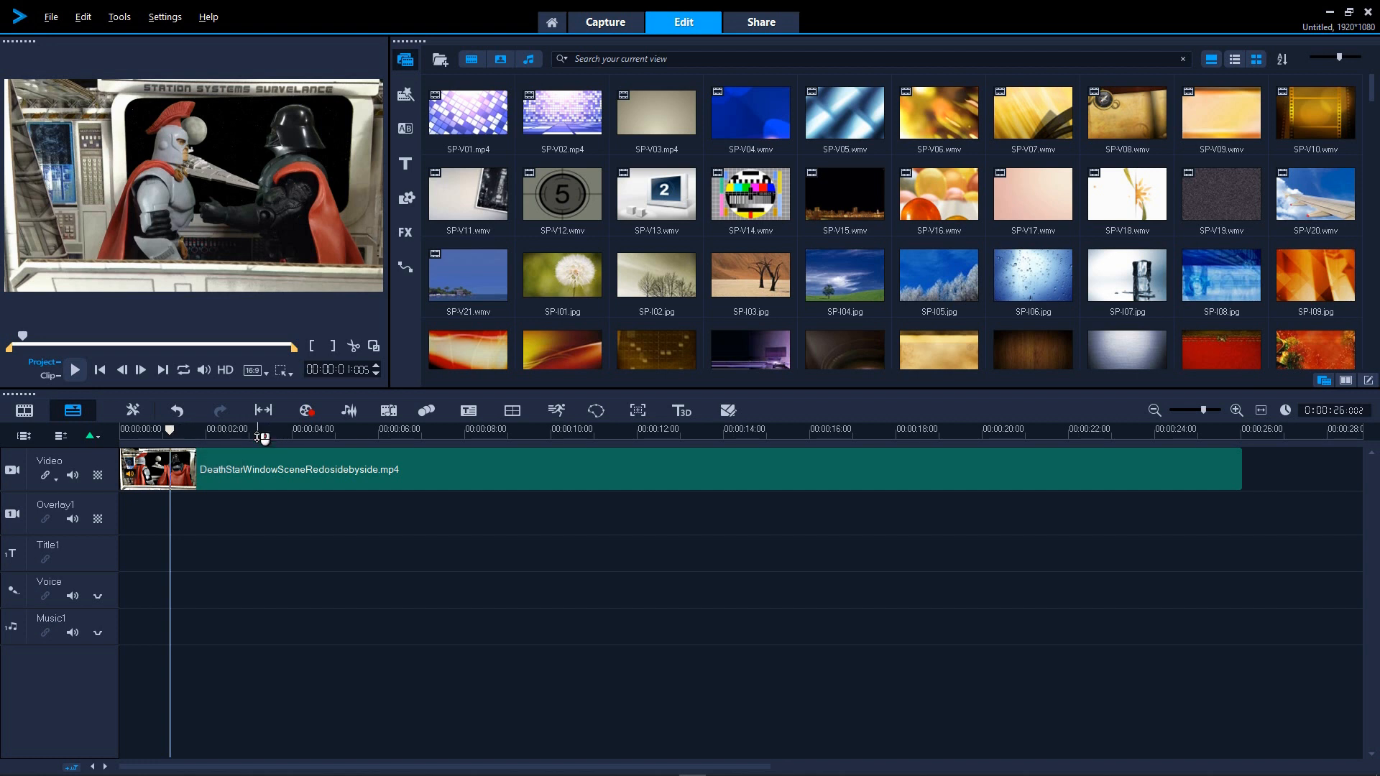
{"action": "mouse_move", "coordinate": [262, 439]}
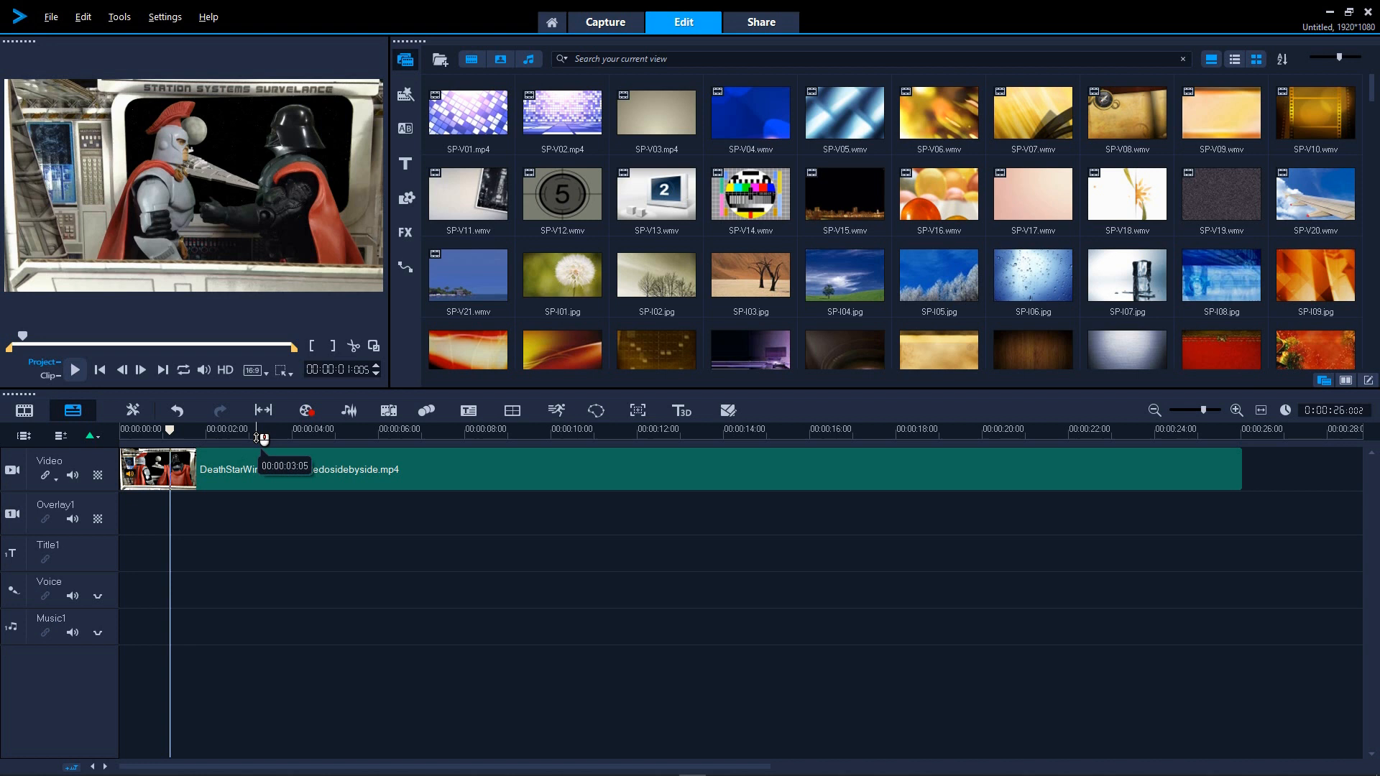